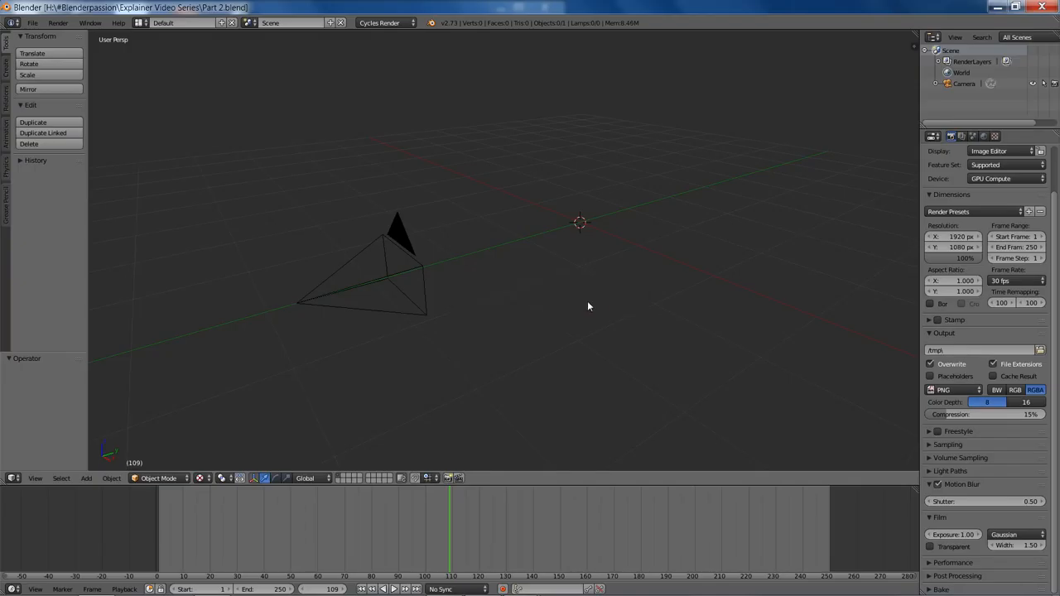
{"action": "mouse_move", "coordinate": [649, 210]}
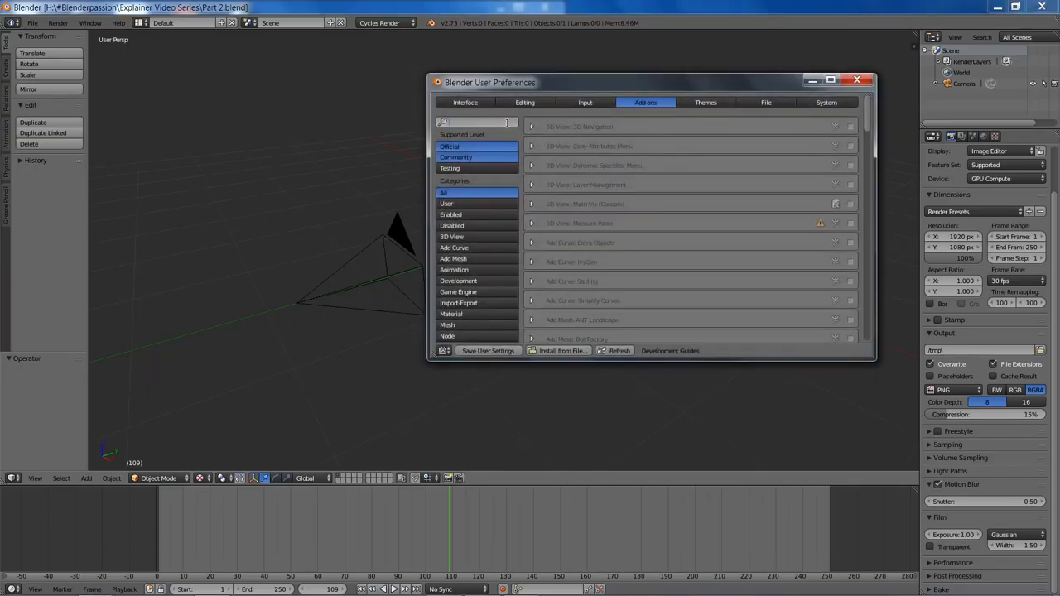
Filter the add-ons list by 'images' to find Import Images as Planes
{"action": "type", "text": "images"}
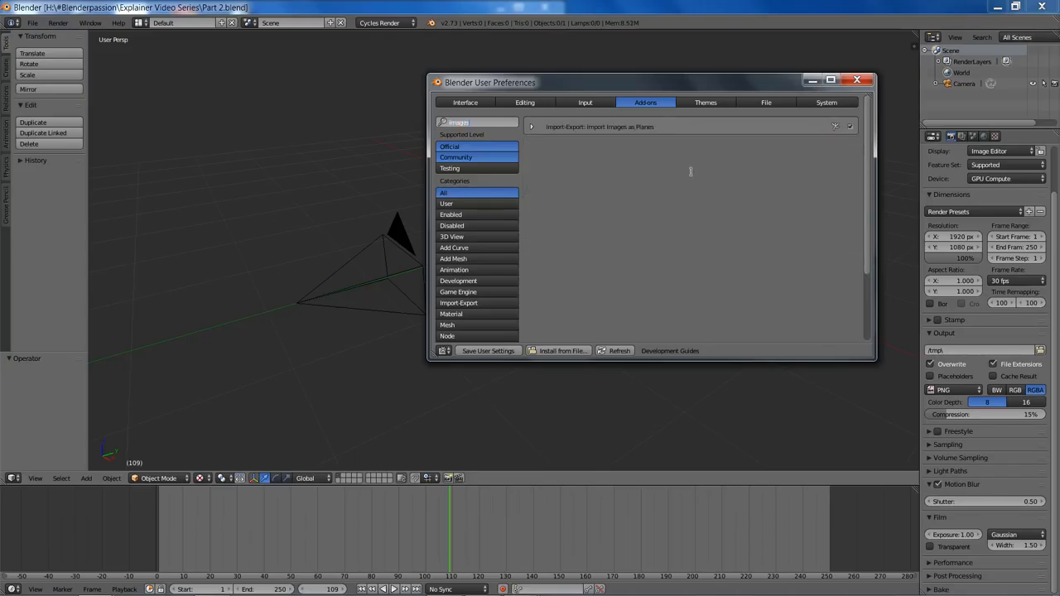
{"action": "mouse_move", "coordinate": [843, 136]}
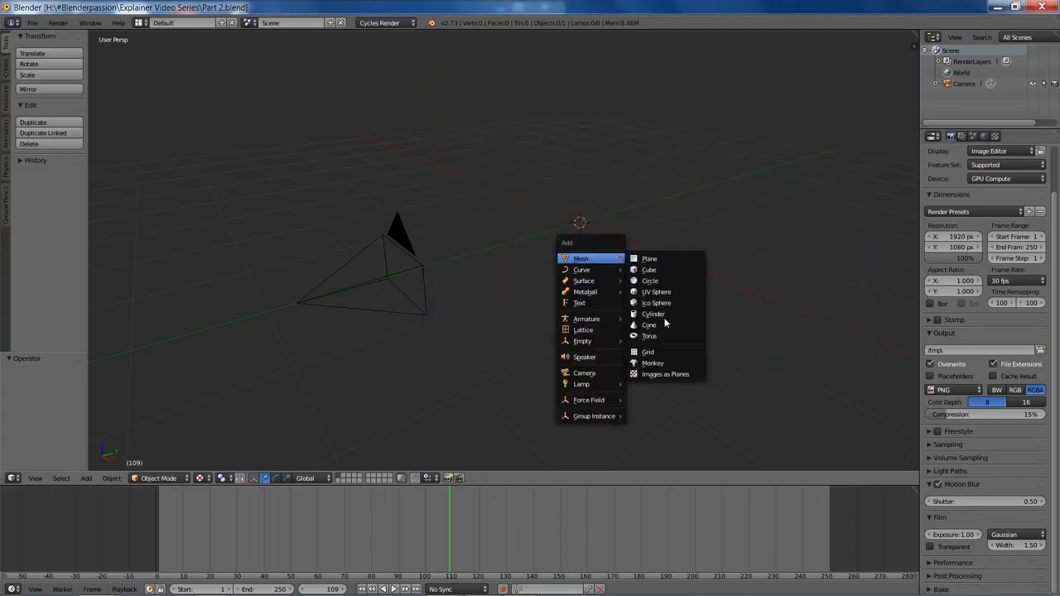
Import the blender-thumbnail image as a plane with Emission & Transparent material
{"action": "left_click", "coordinate": [665, 374]}
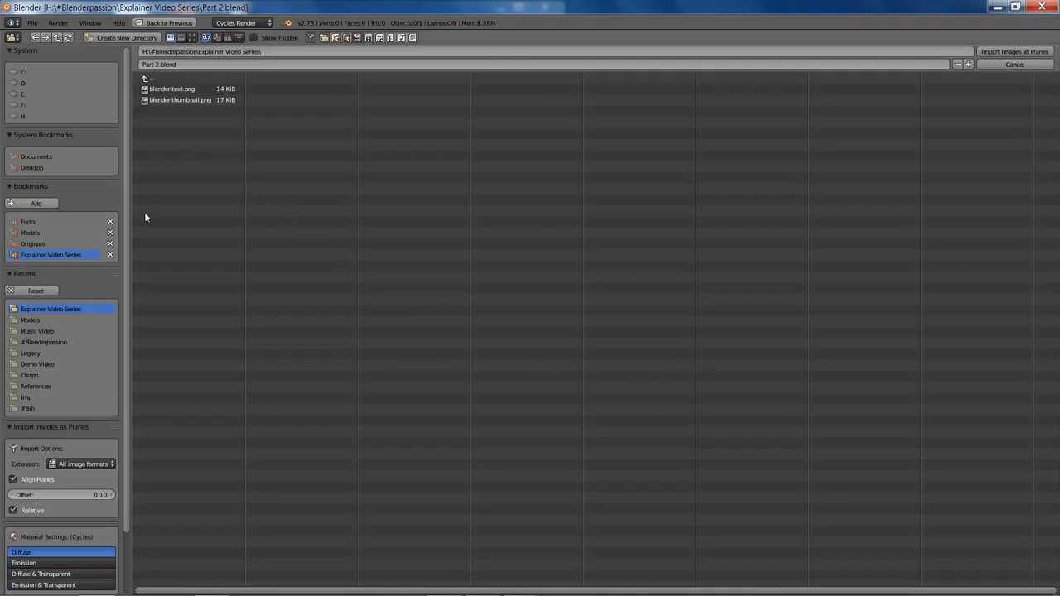
{"action": "scroll", "scroll_direction": "down", "scroll_amount": 3}
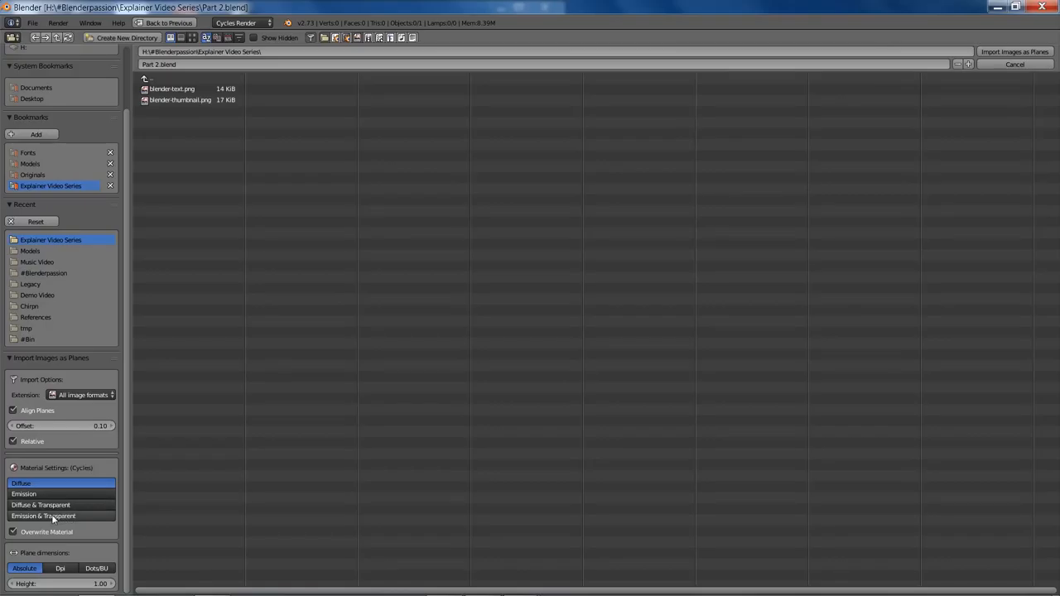
{"action": "left_click", "coordinate": [43, 516]}
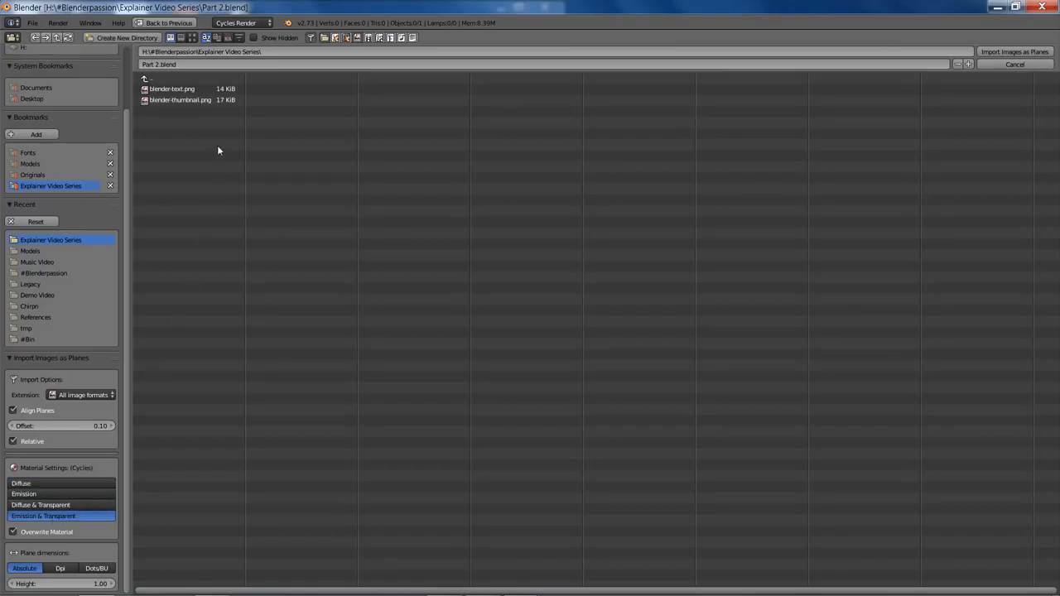
{"action": "left_click", "coordinate": [1014, 52]}
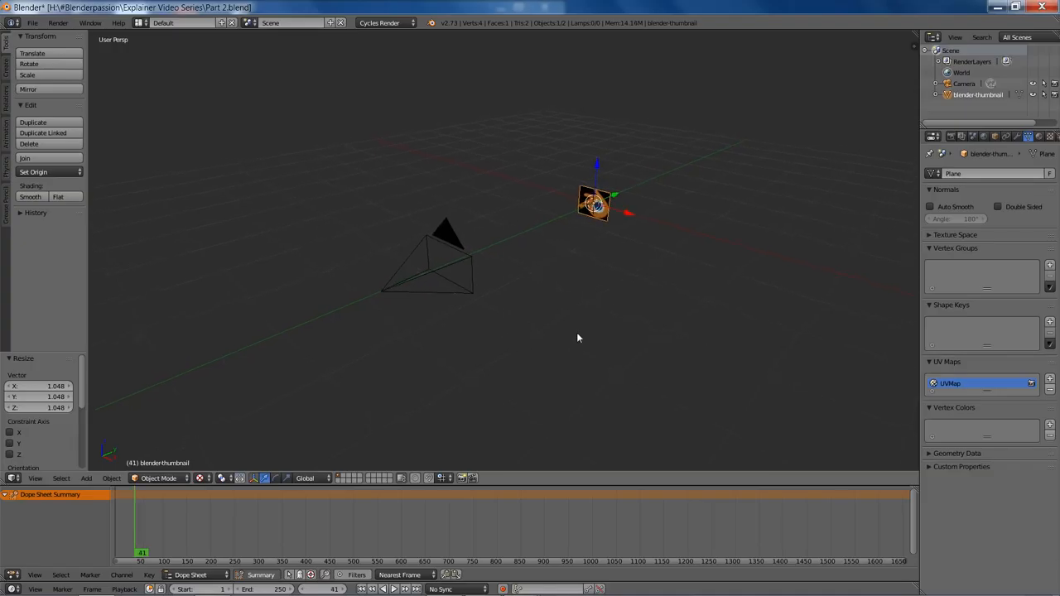
{"action": "mouse_move", "coordinate": [583, 332]}
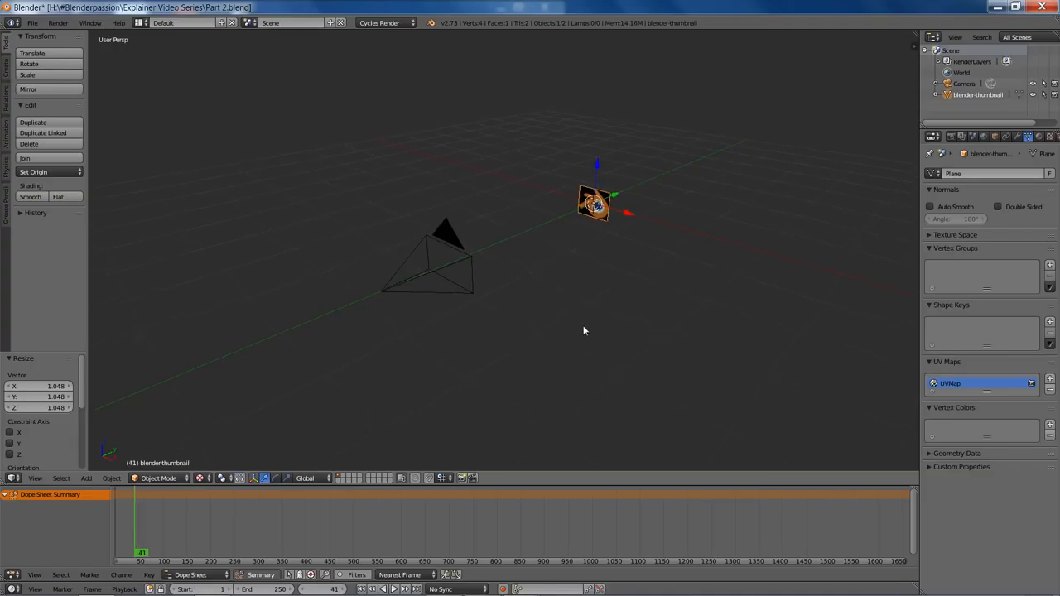
Insert a location keyframe on the logo plane and select its location keyframes
{"action": "key", "text": "i"}
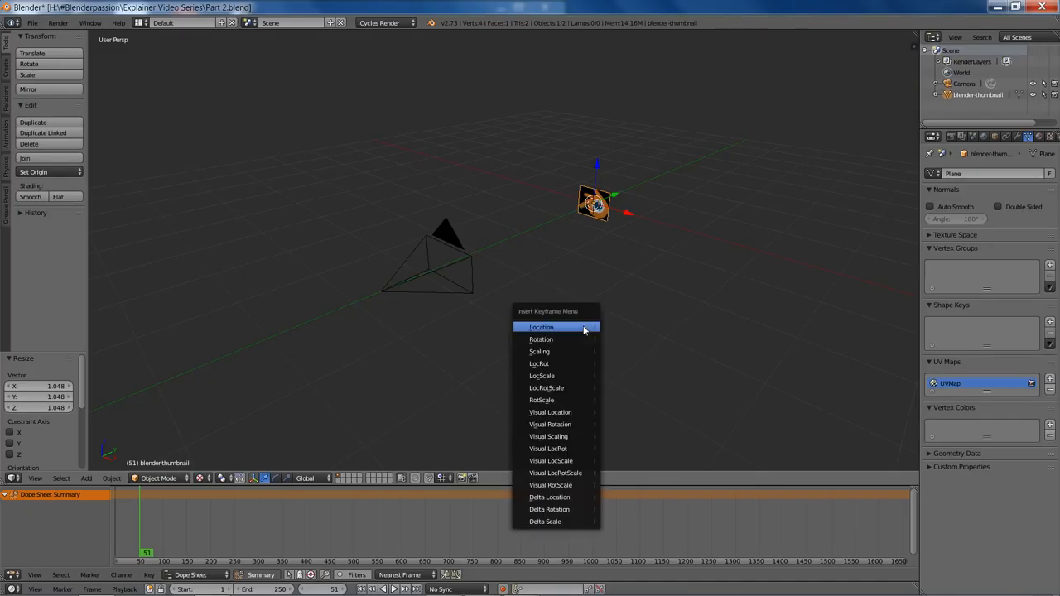
{"action": "left_click", "coordinate": [541, 326]}
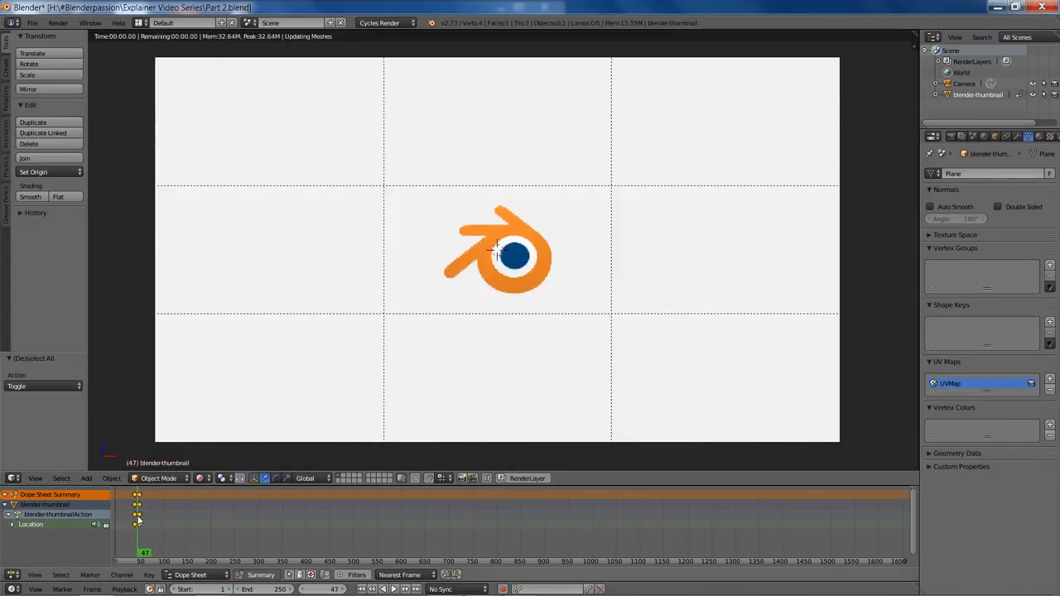
{"action": "left_click", "coordinate": [394, 589]}
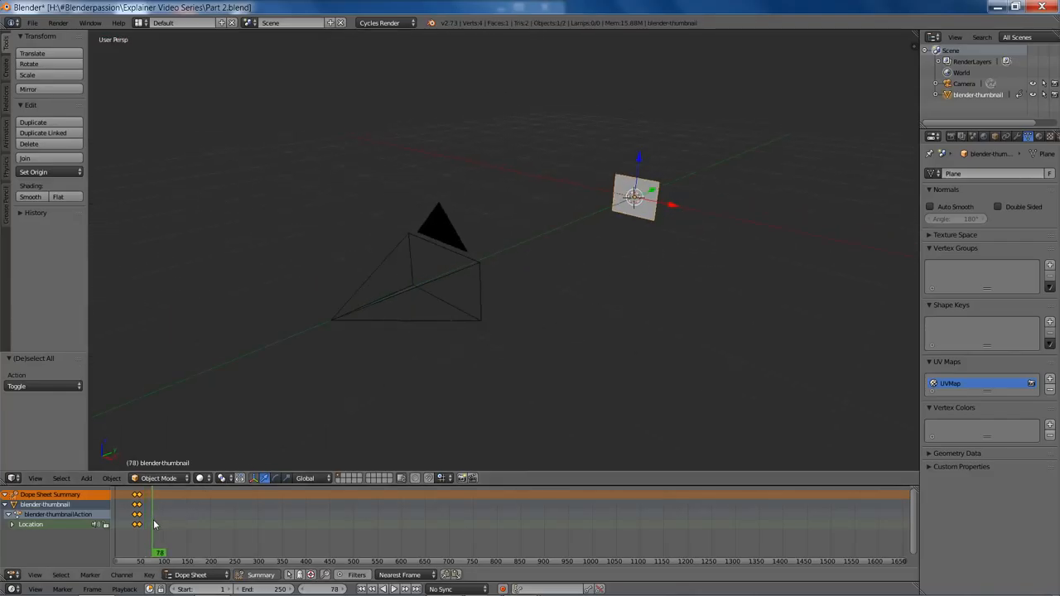
Insert another location keyframe on the logo plane at a later frame
{"action": "key", "text": "i"}
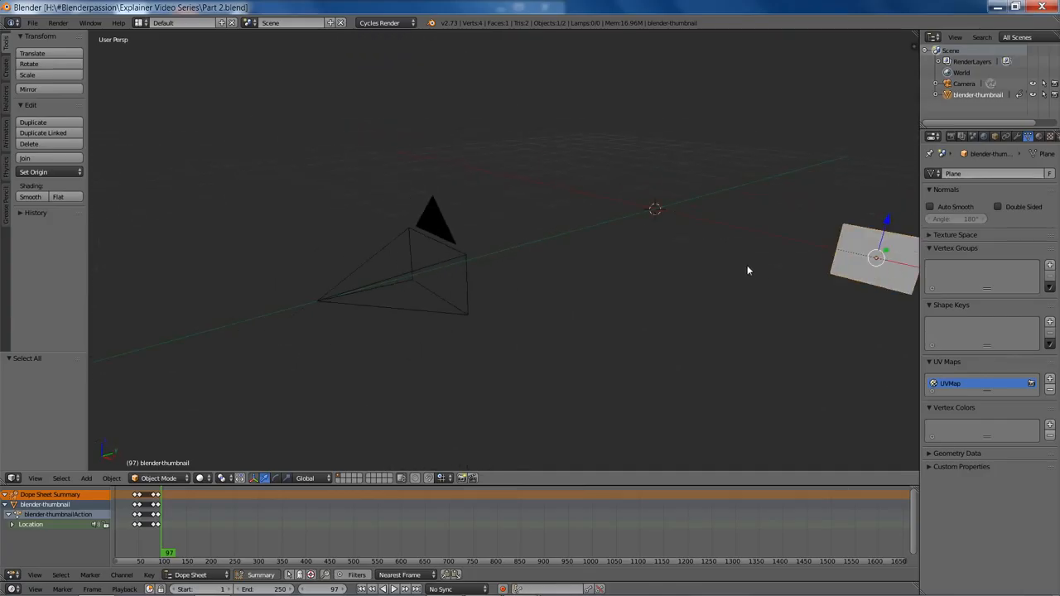
{"action": "left_click_drag", "start_coordinate": [745, 265], "coordinate": [687, 297]}
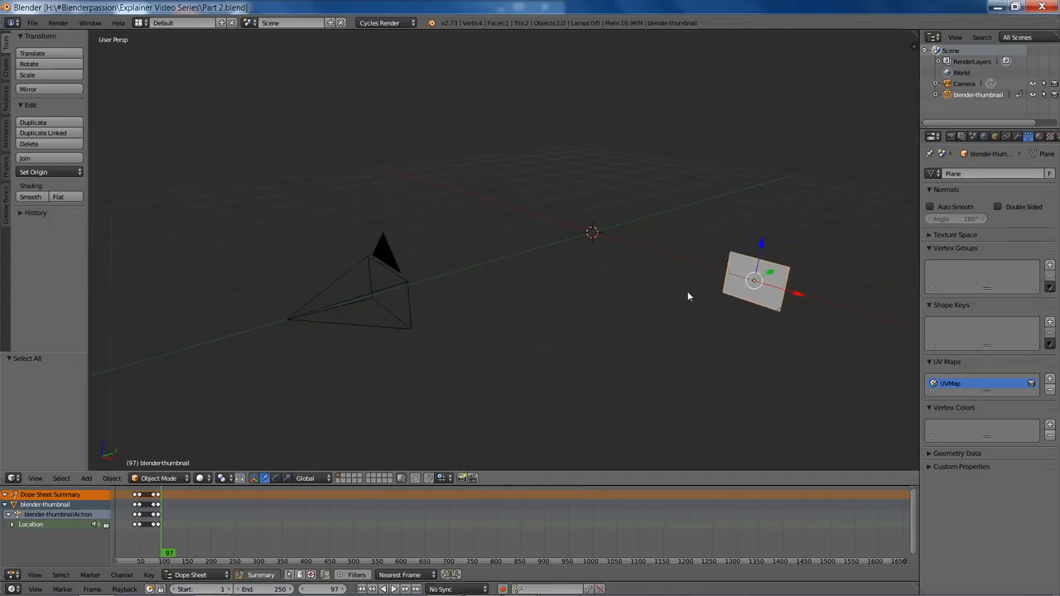
{"action": "mouse_move", "coordinate": [708, 333]}
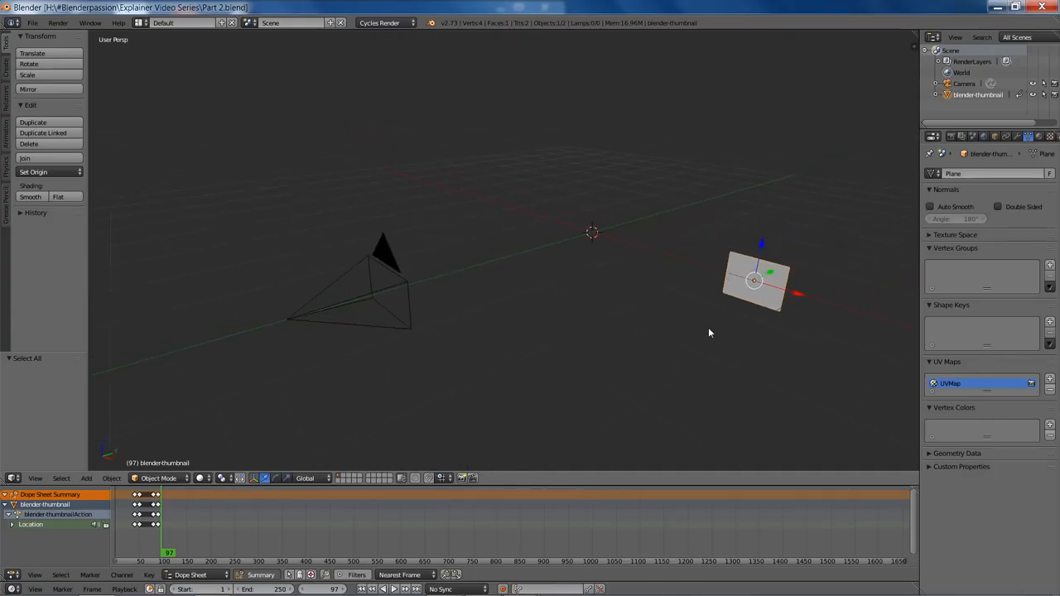